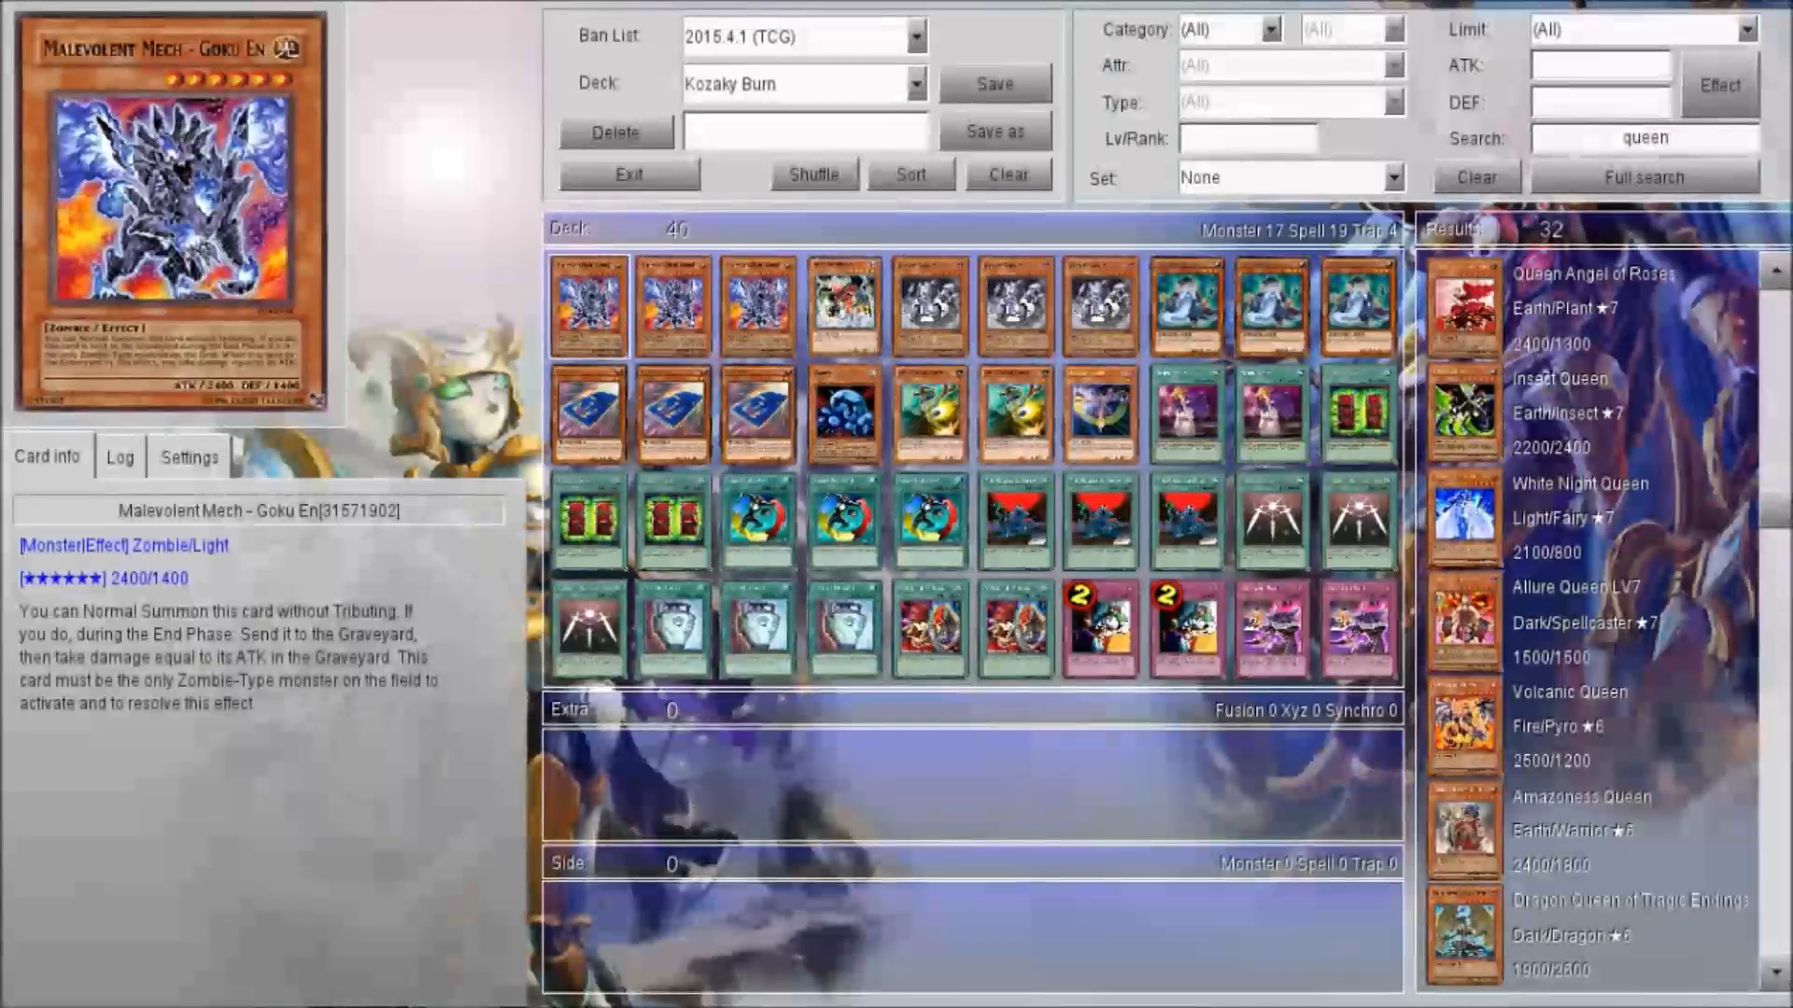
- Preview Kozaky Burn monster cards, ending on Giant Kozaky's stats and effect
{"action": "left_click", "coordinate": [842, 303]}
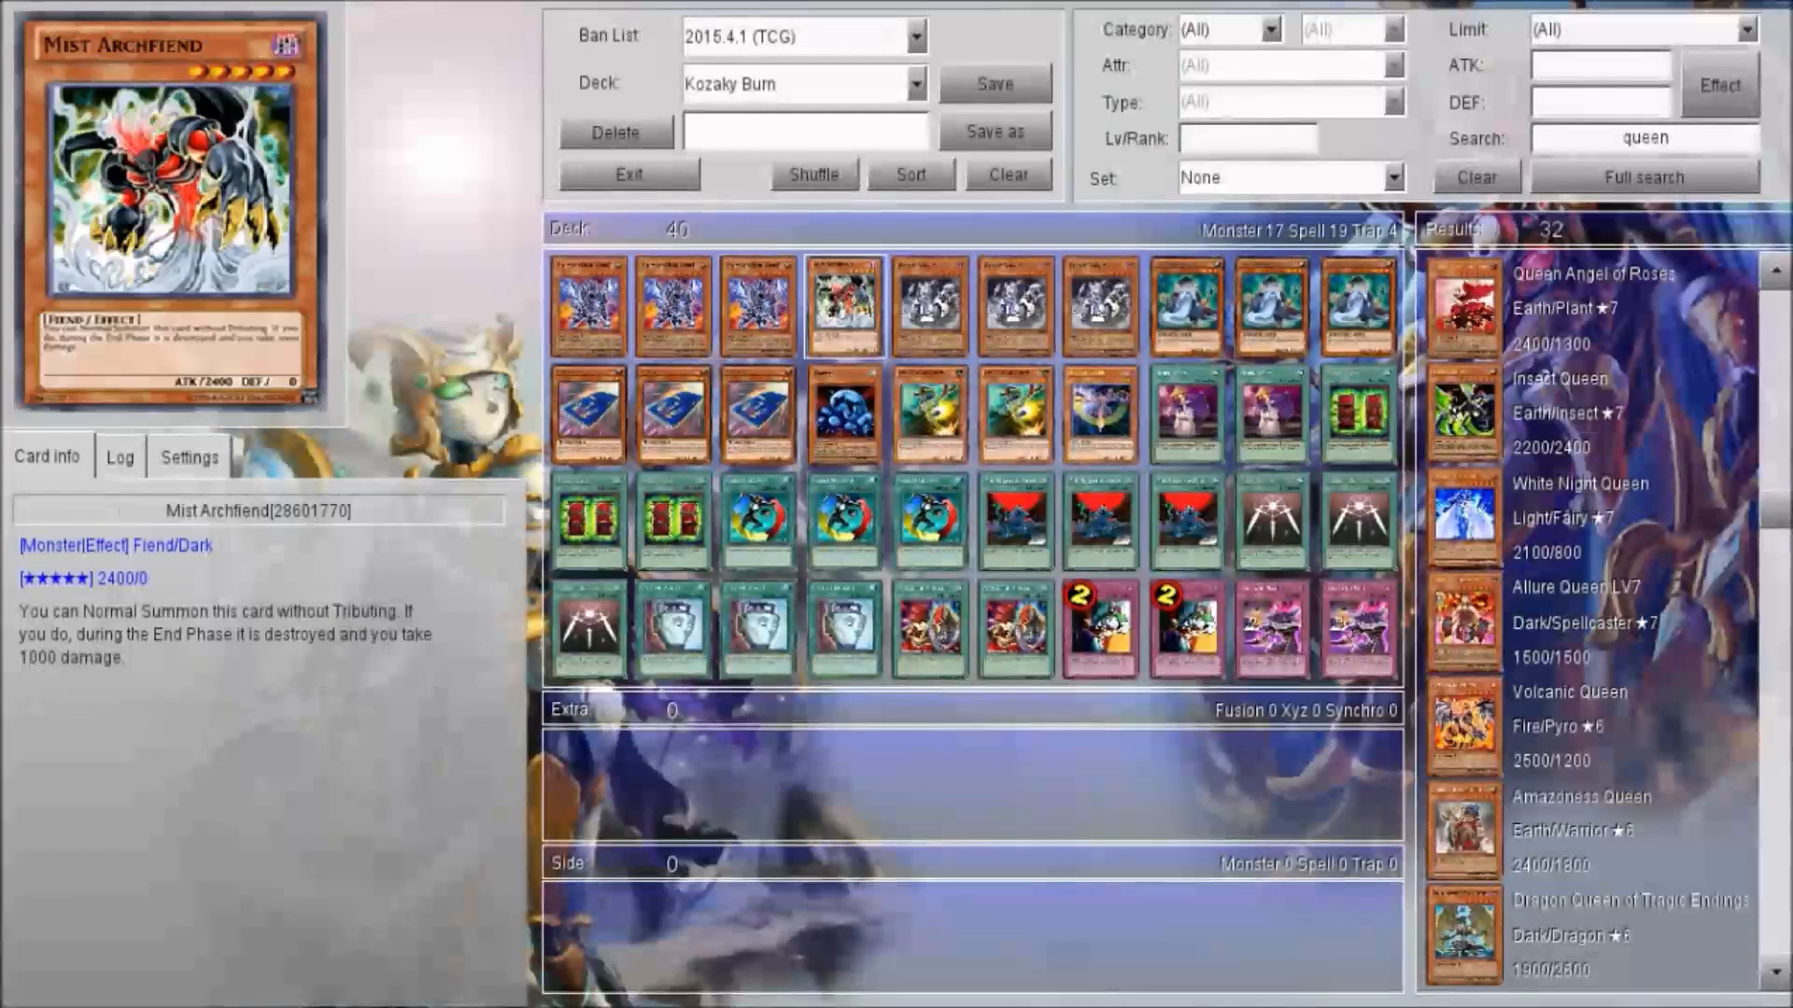
{"action": "left_click", "coordinate": [930, 302]}
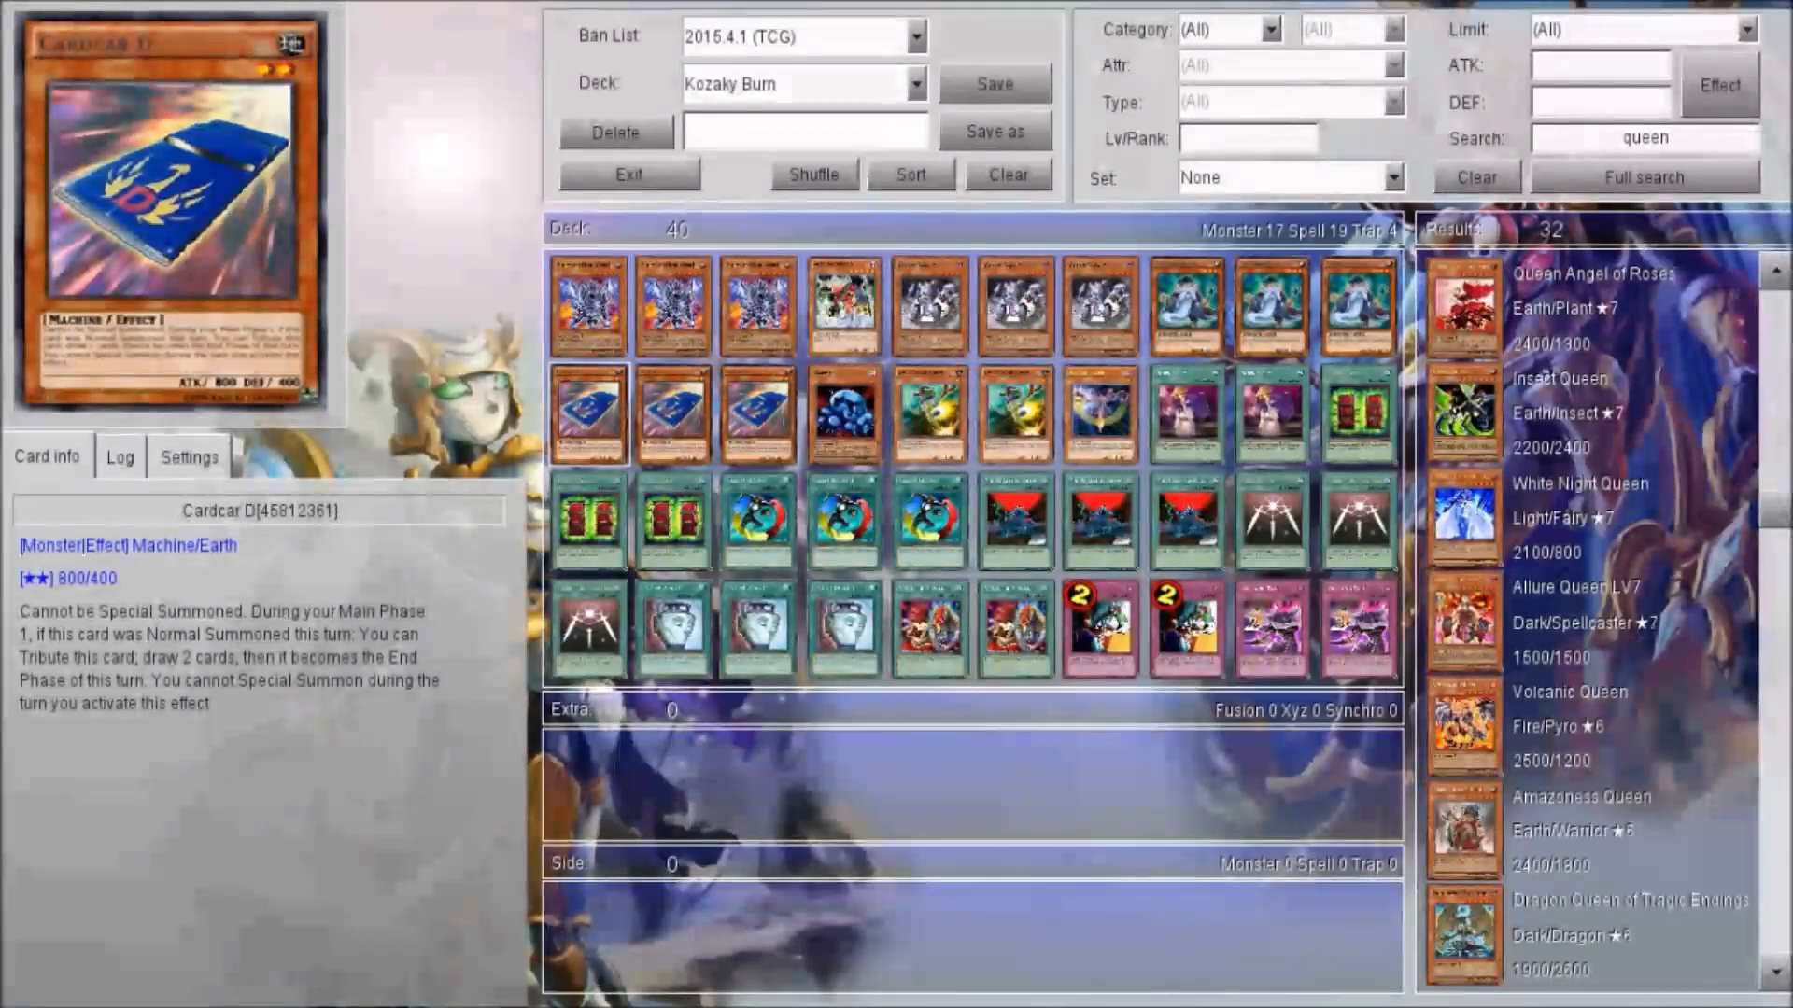
{"action": "left_click", "coordinate": [845, 414]}
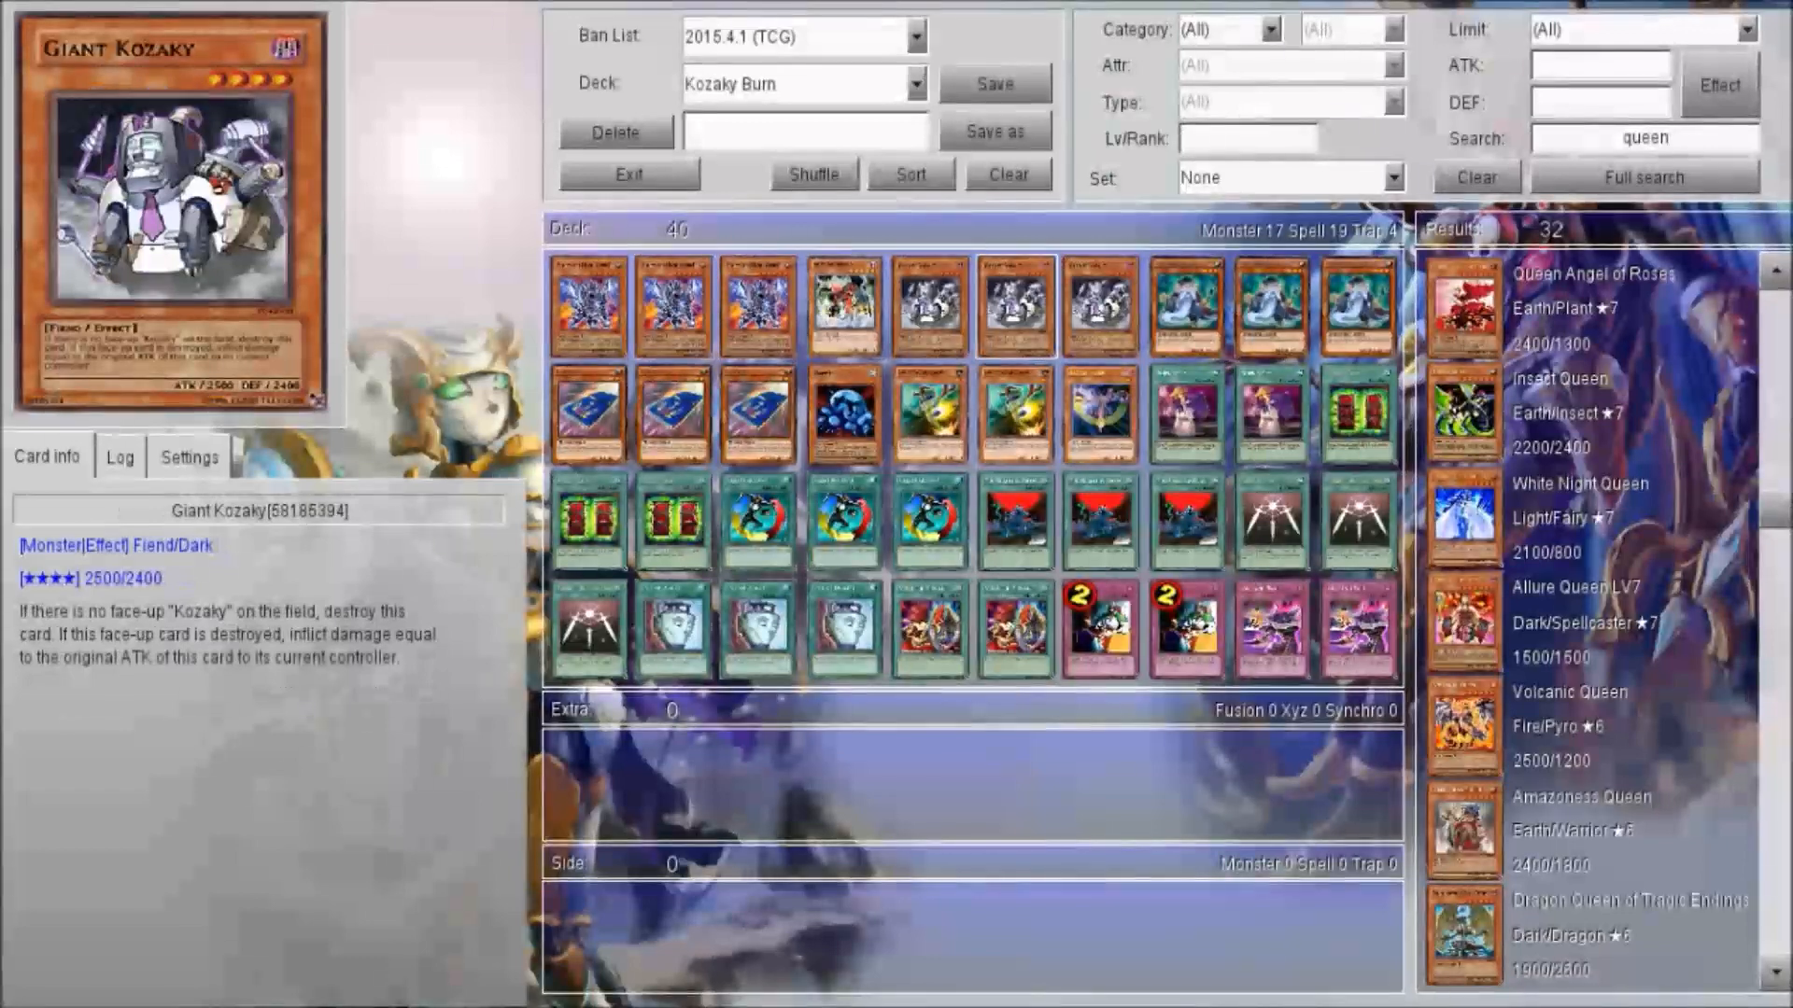
- Preview several Kozaky Burn monster cards in the Main Deck grid
{"action": "left_click", "coordinate": [844, 414]}
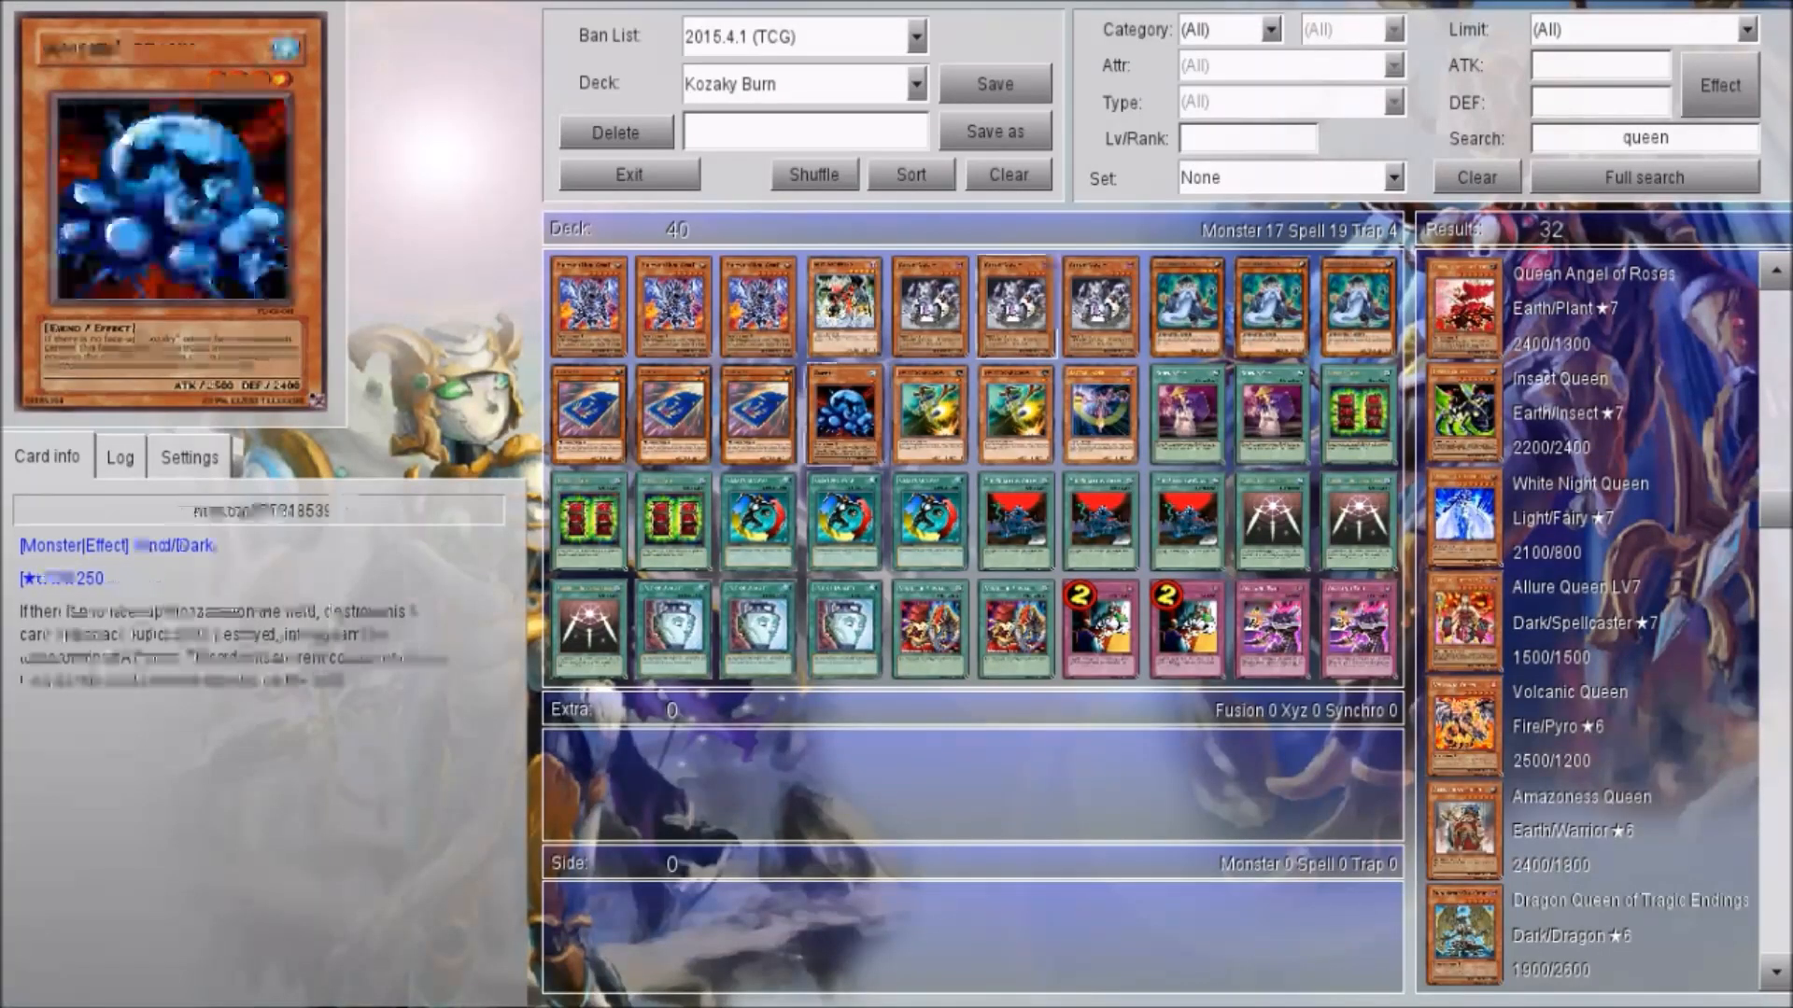
{"action": "left_click", "coordinate": [845, 306]}
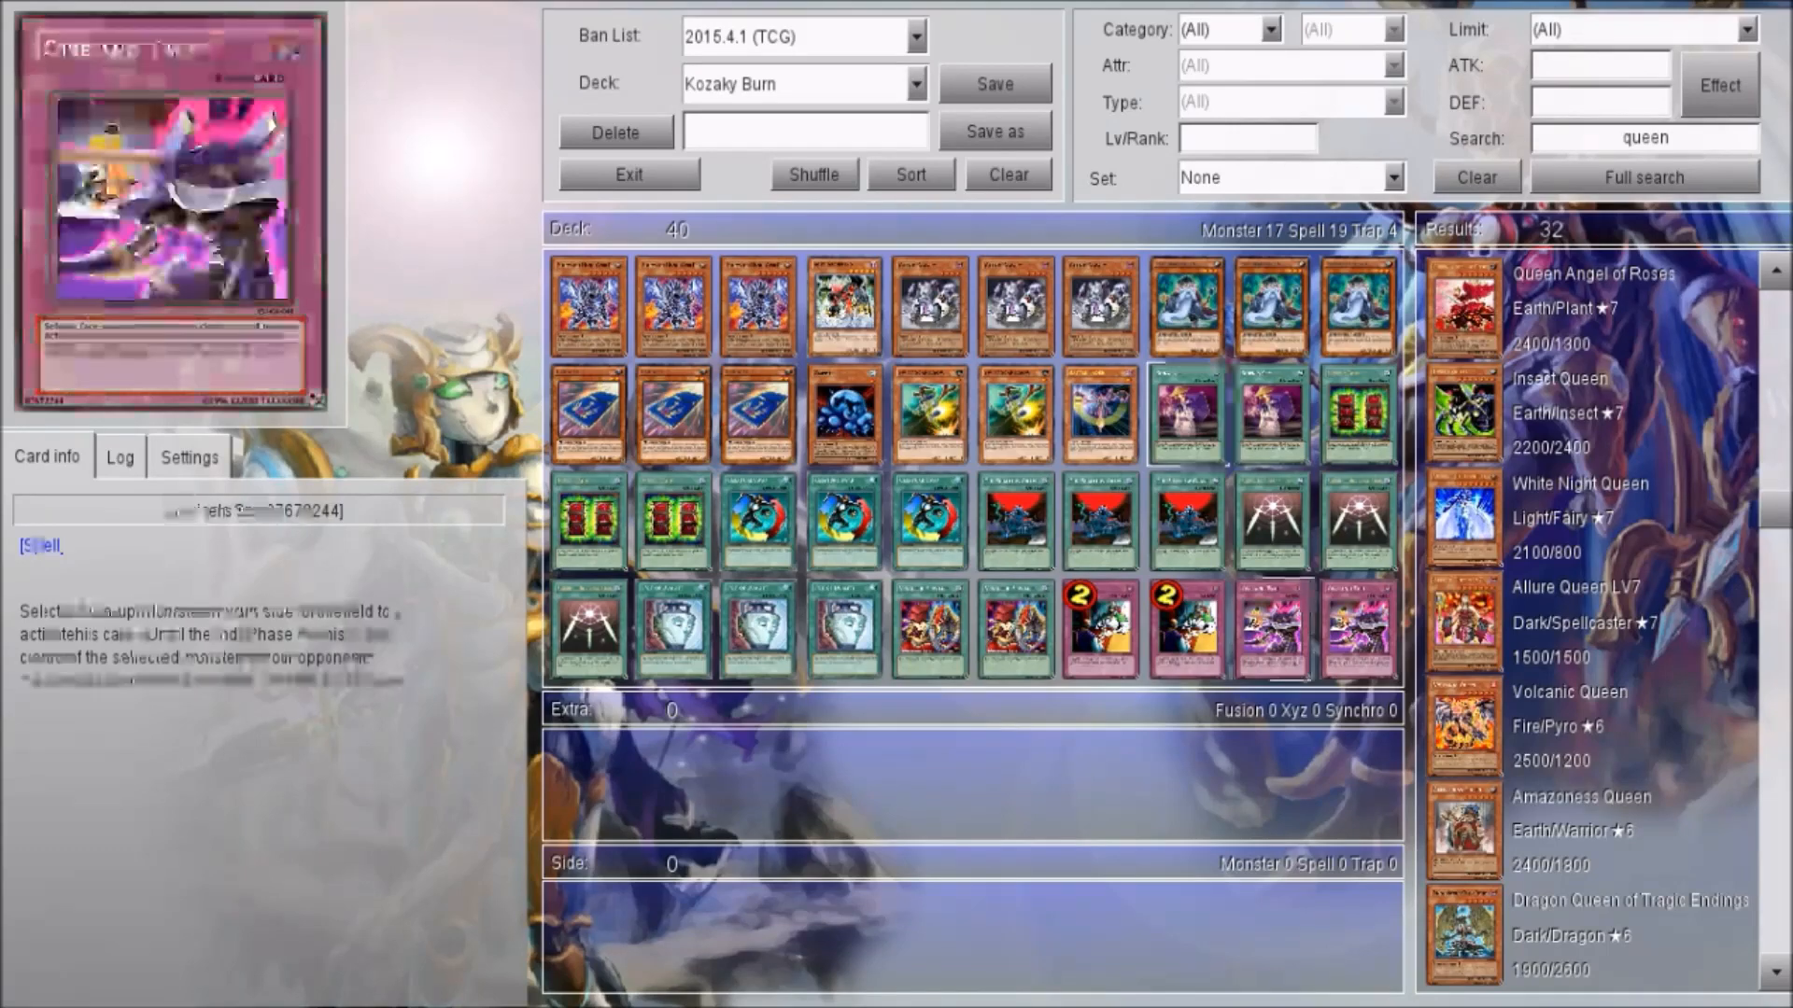
{"action": "left_click", "coordinate": [1187, 414]}
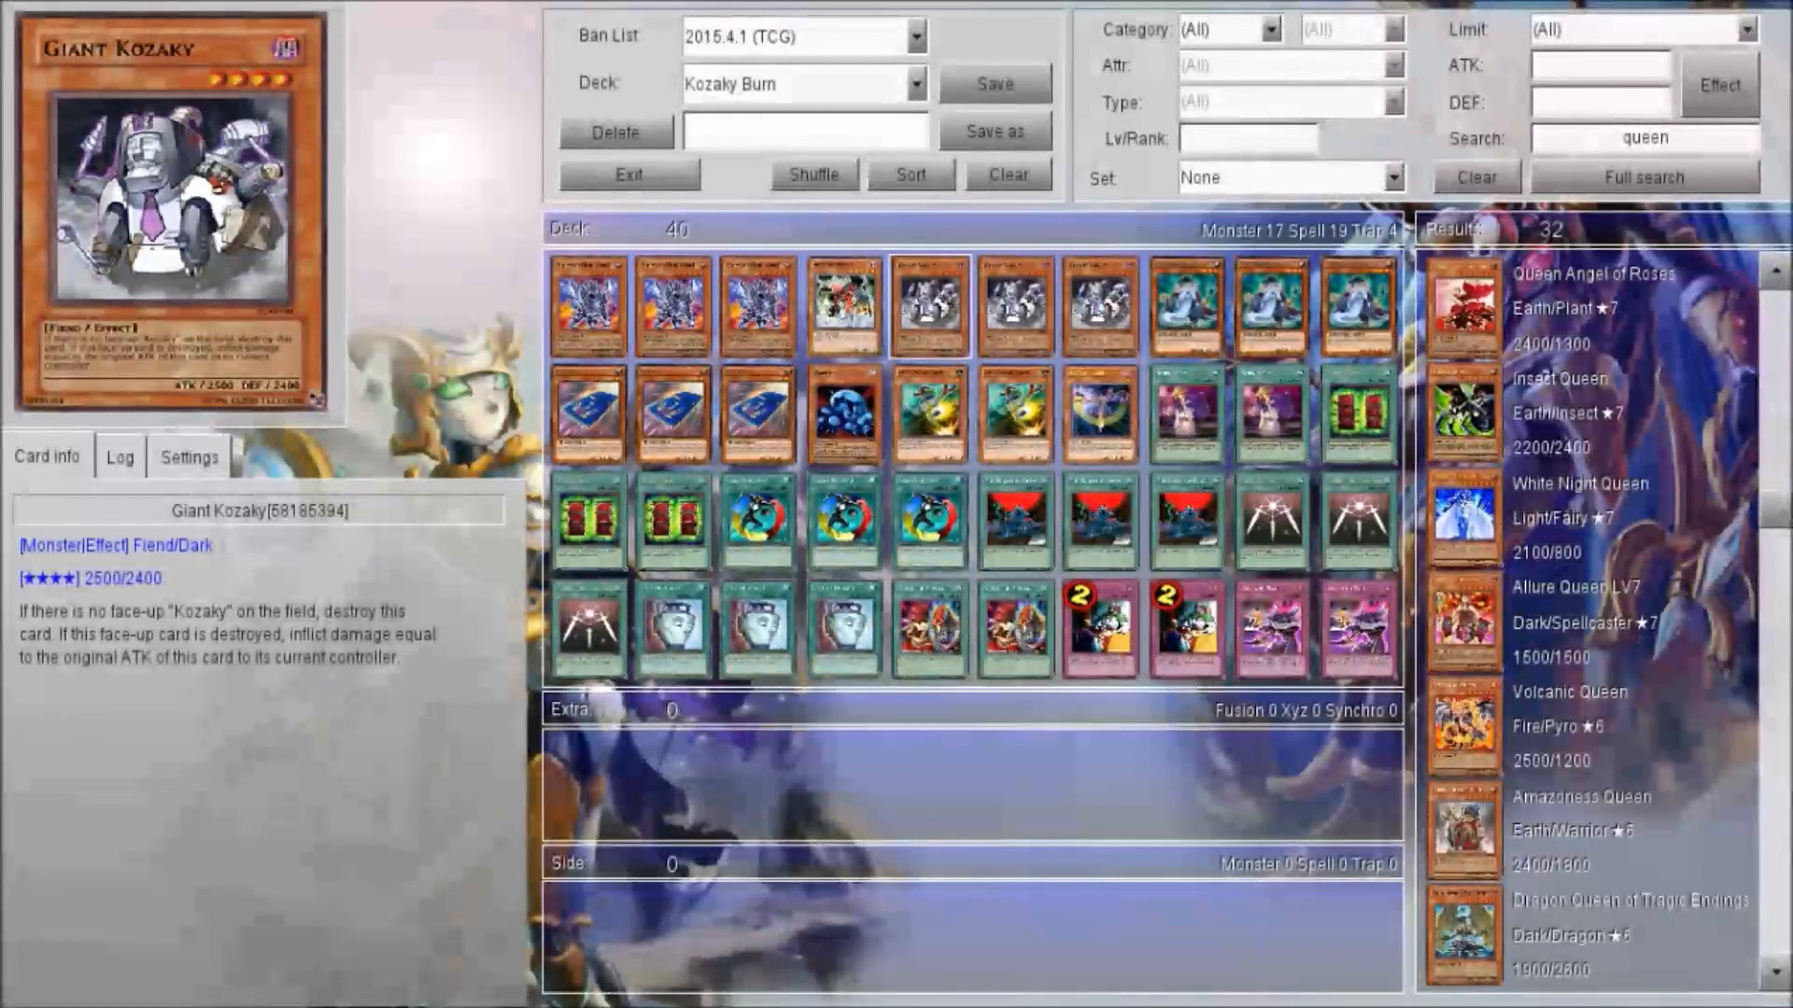
- Move into the spell and trap cards, ending on Vengeful Servant's equip effect
{"action": "left_click", "coordinate": [844, 520]}
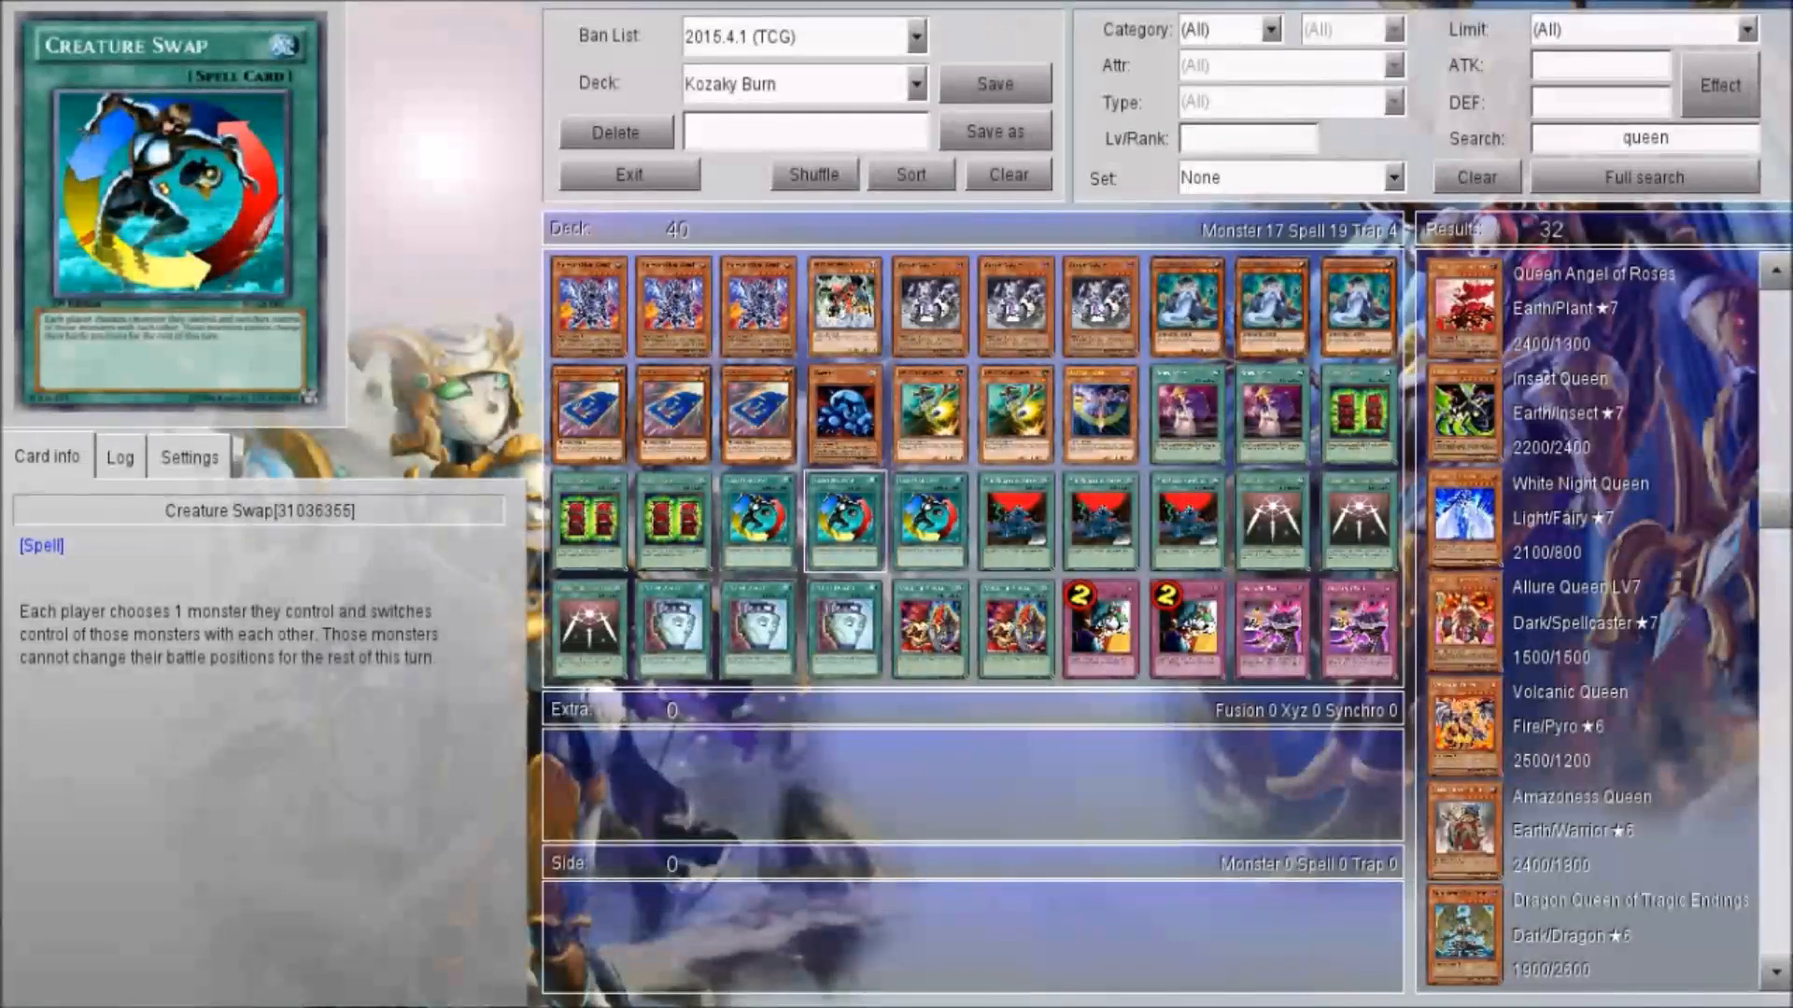
{"action": "left_click", "coordinate": [671, 520]}
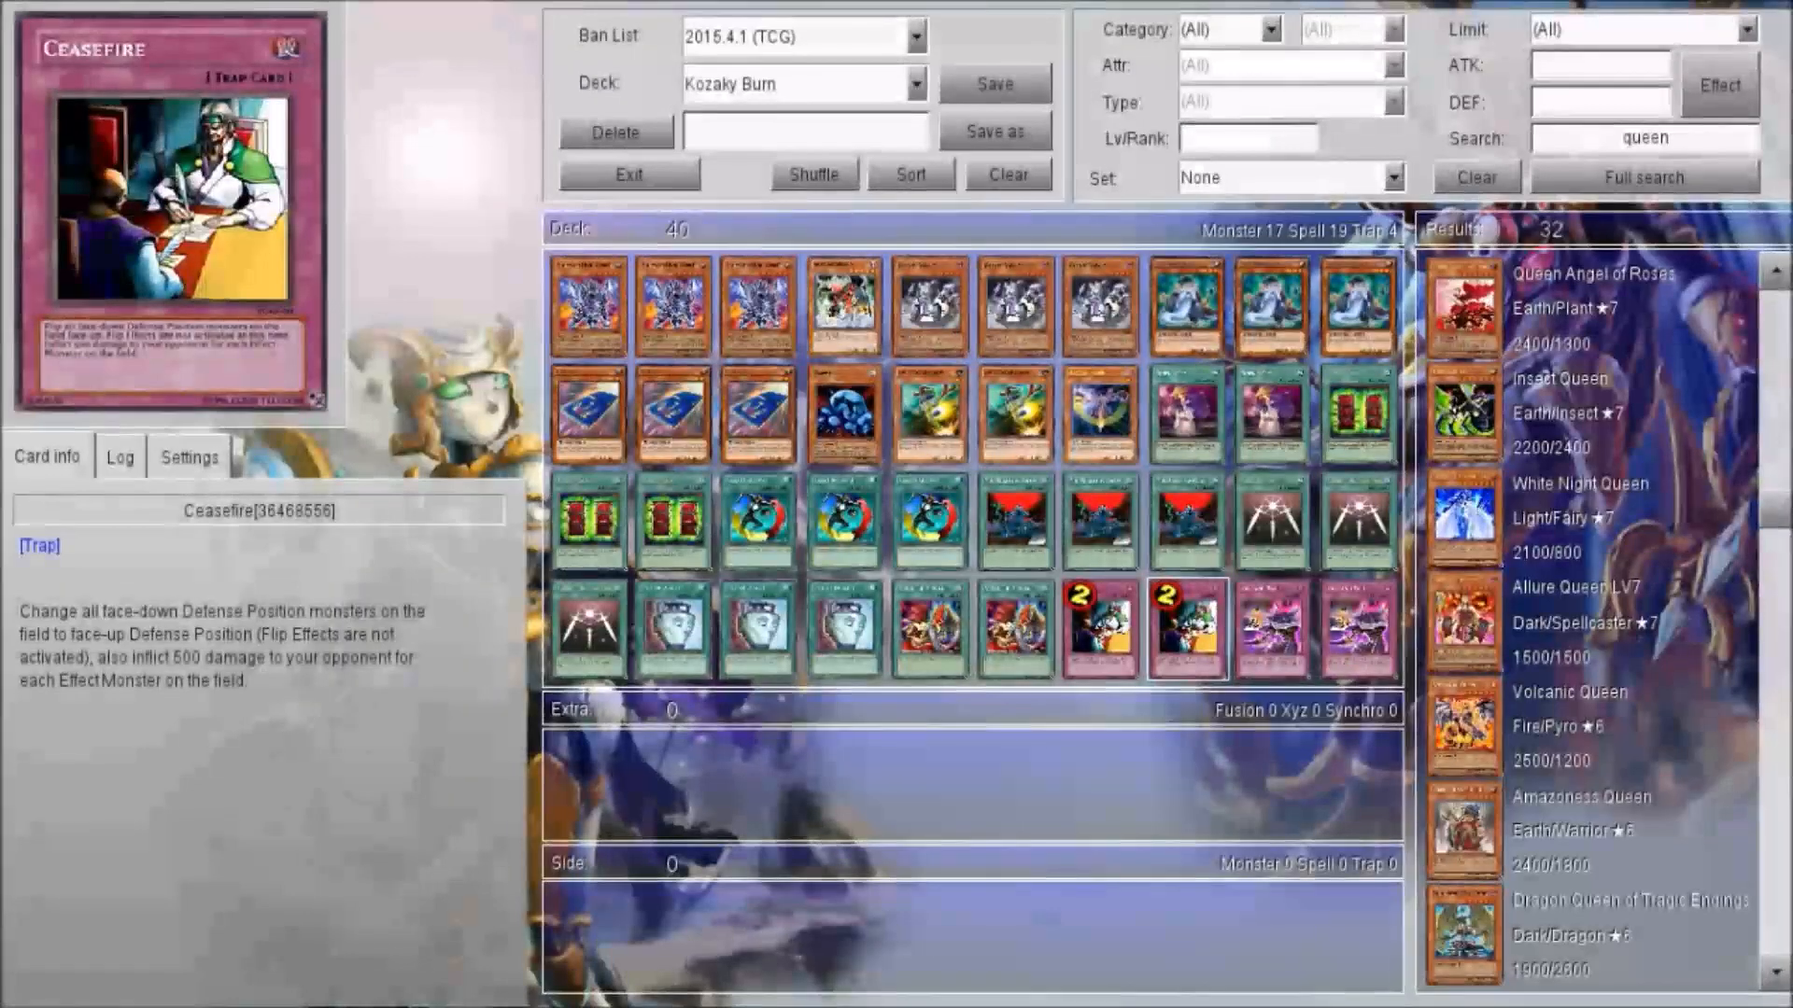
{"action": "left_click", "coordinate": [844, 521]}
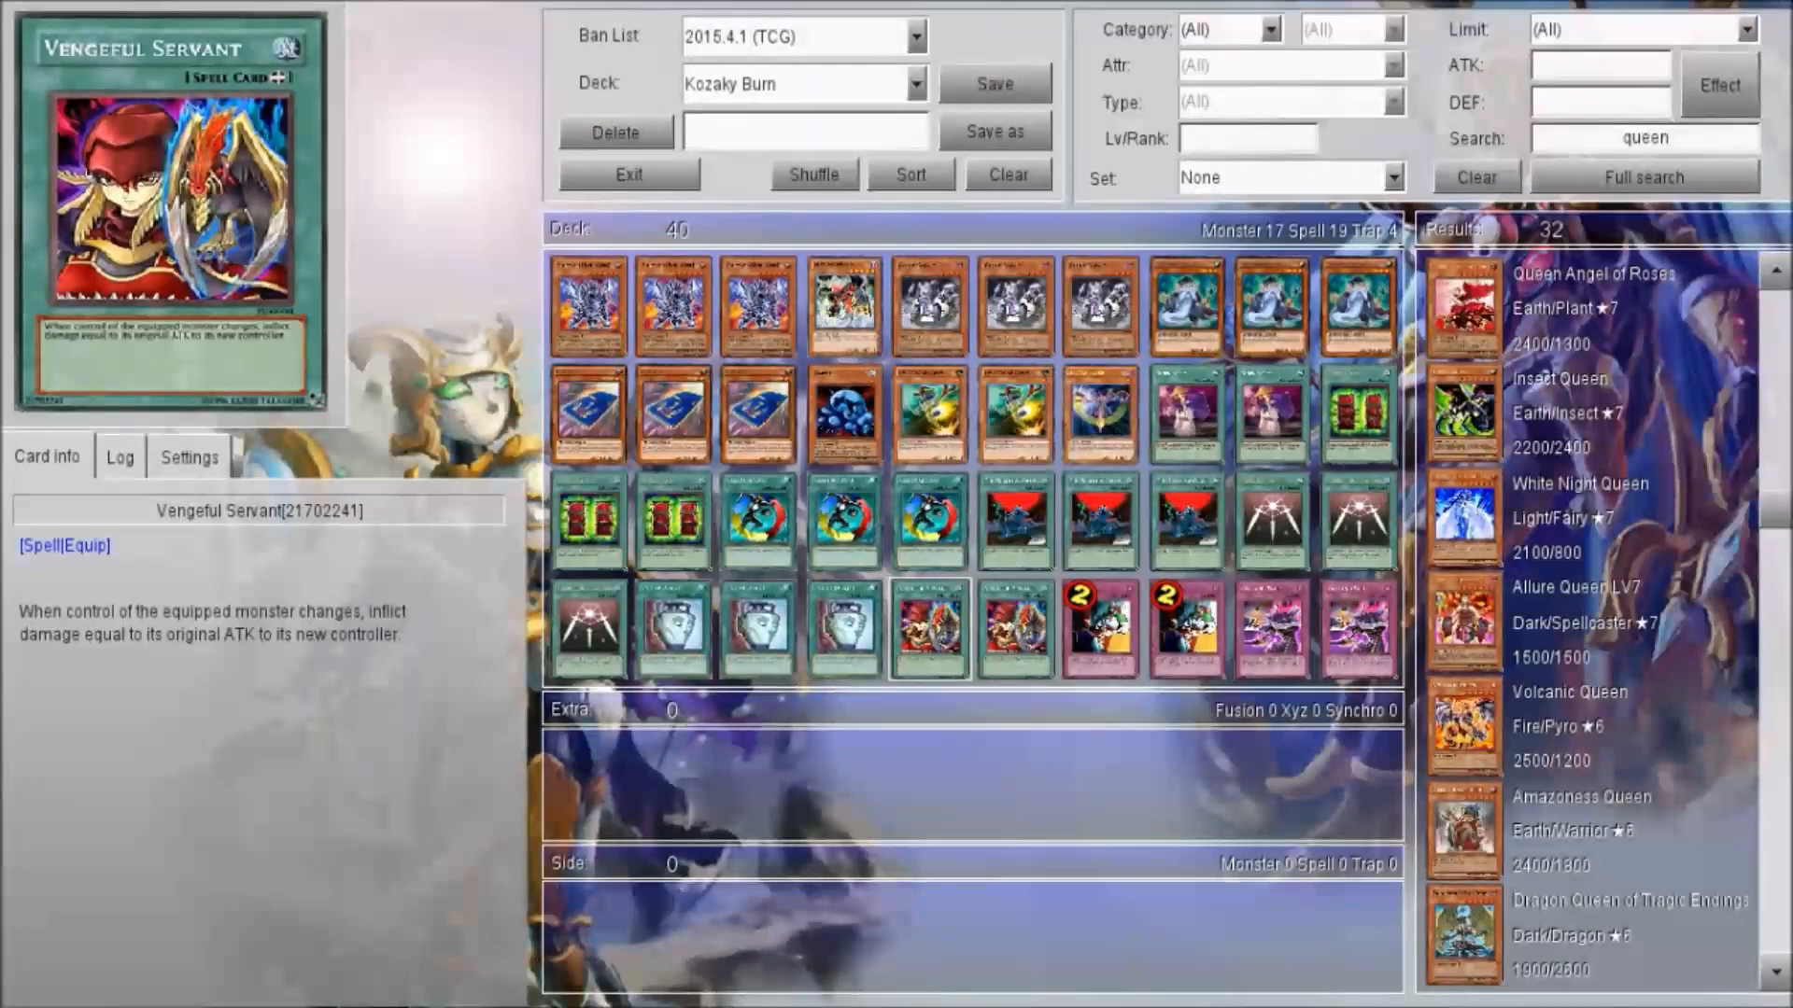
- Show Mathematician's details, passing Malevolent Mech - Goku En and Vengeful Servant
{"action": "left_click", "coordinate": [927, 629]}
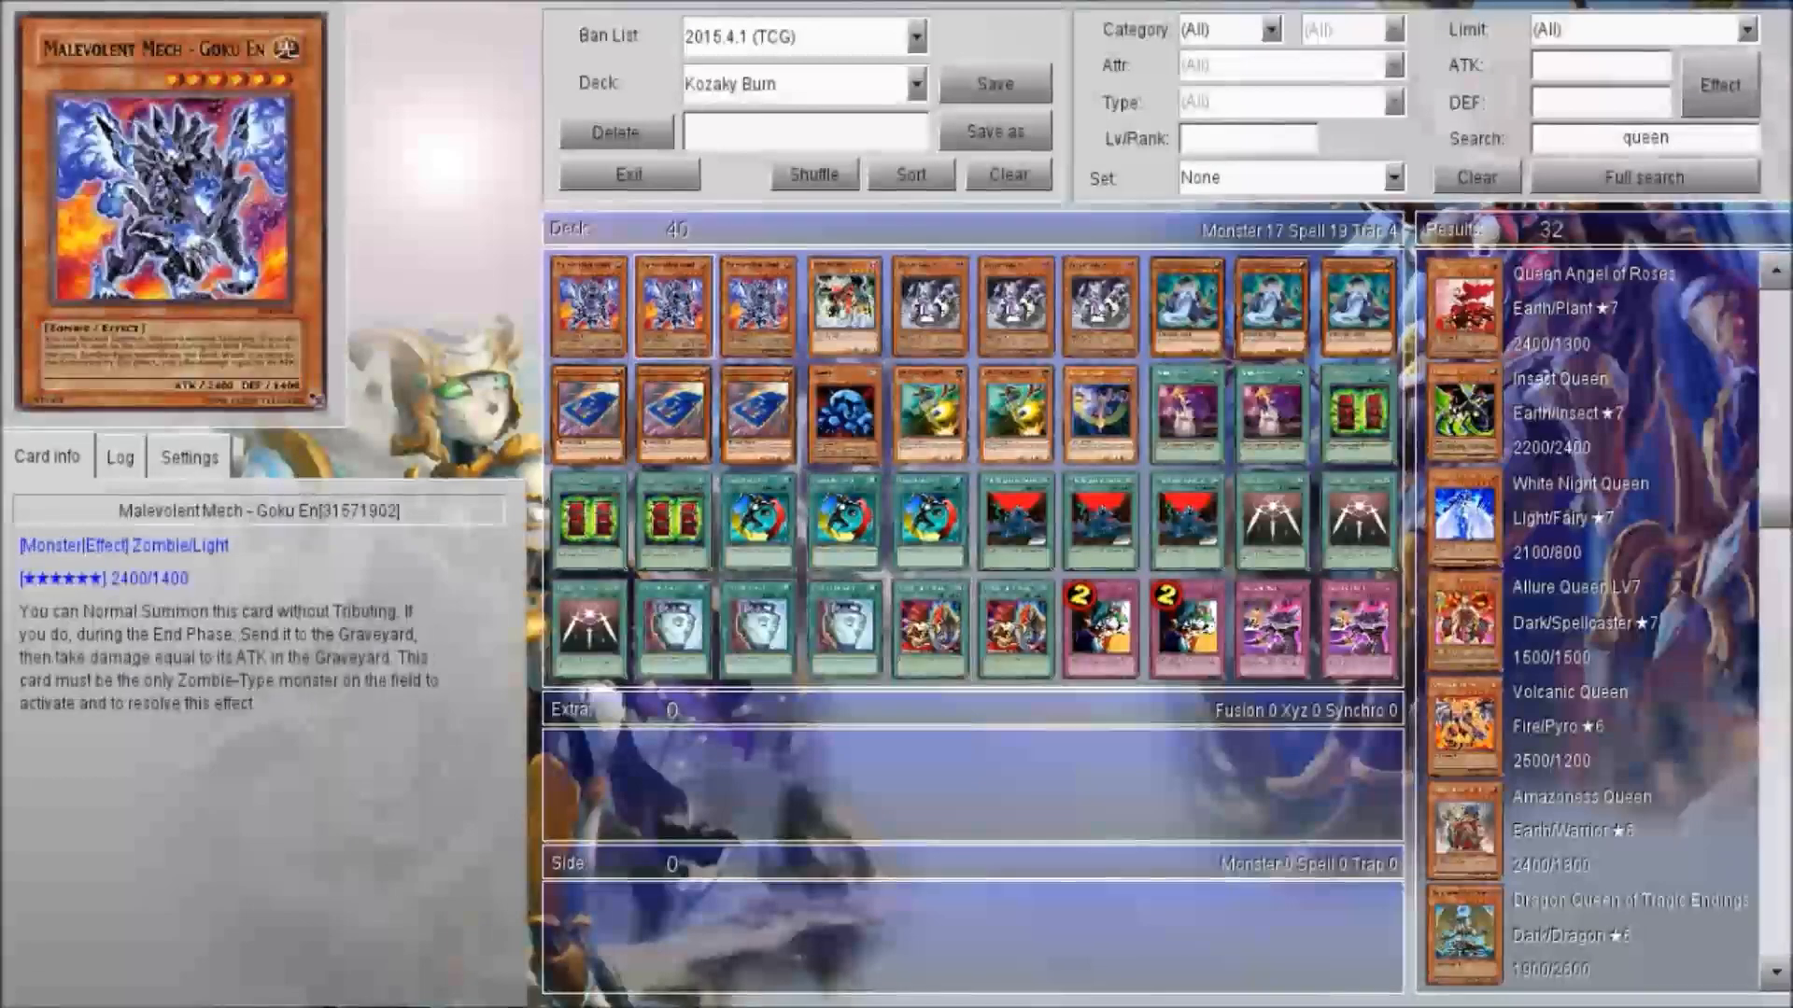
{"action": "left_click", "coordinate": [844, 302]}
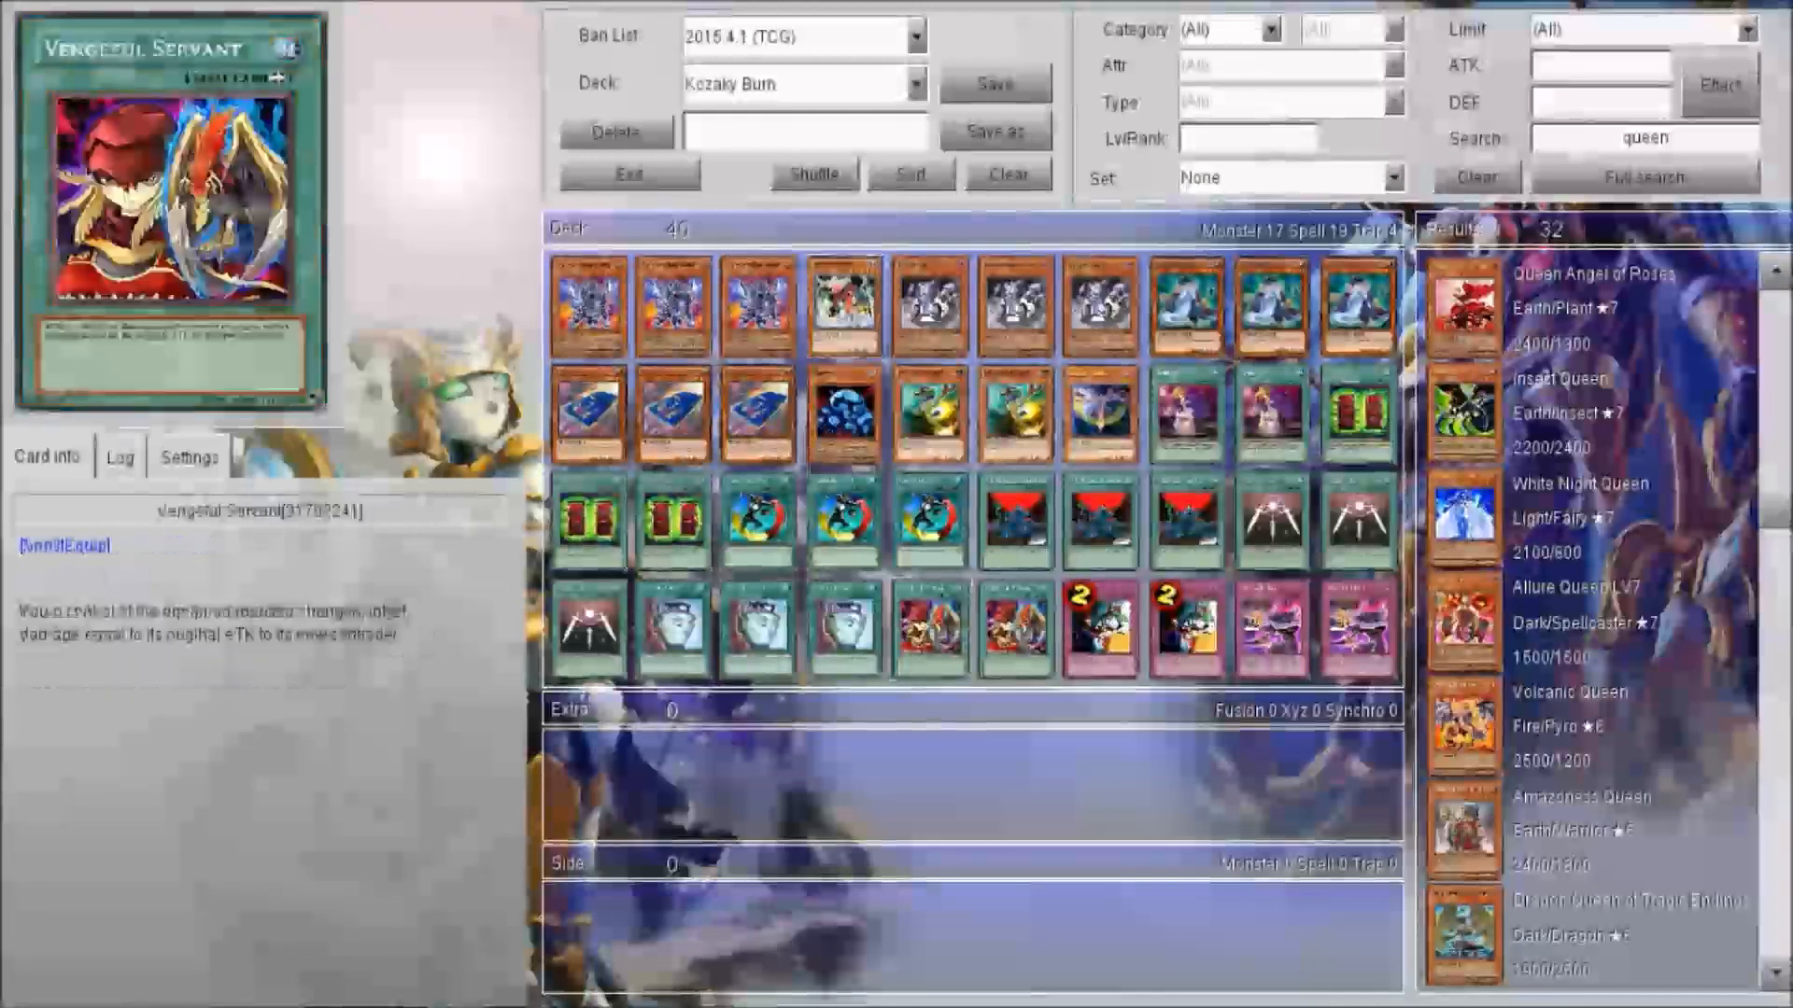
{"action": "left_click", "coordinate": [842, 305]}
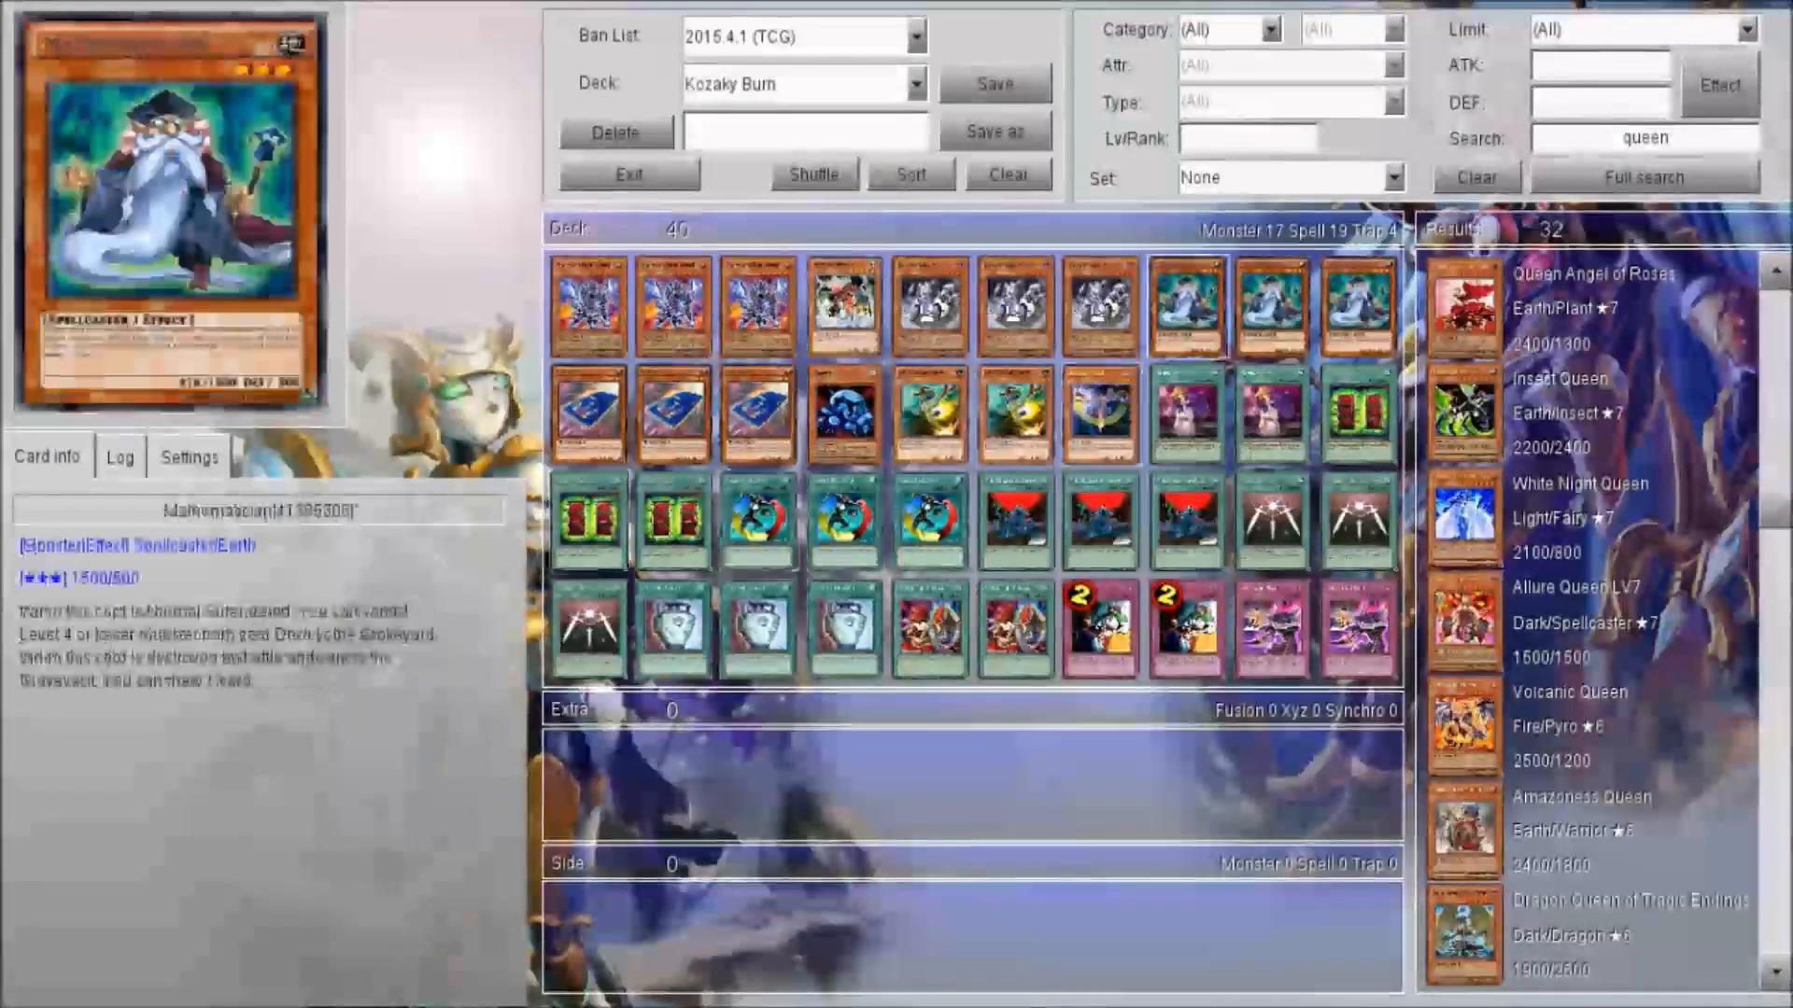
- Preview Cardcar D, Ameba and Give and Take, ending on Ceasefire's trap effect
{"action": "left_click", "coordinate": [1270, 306]}
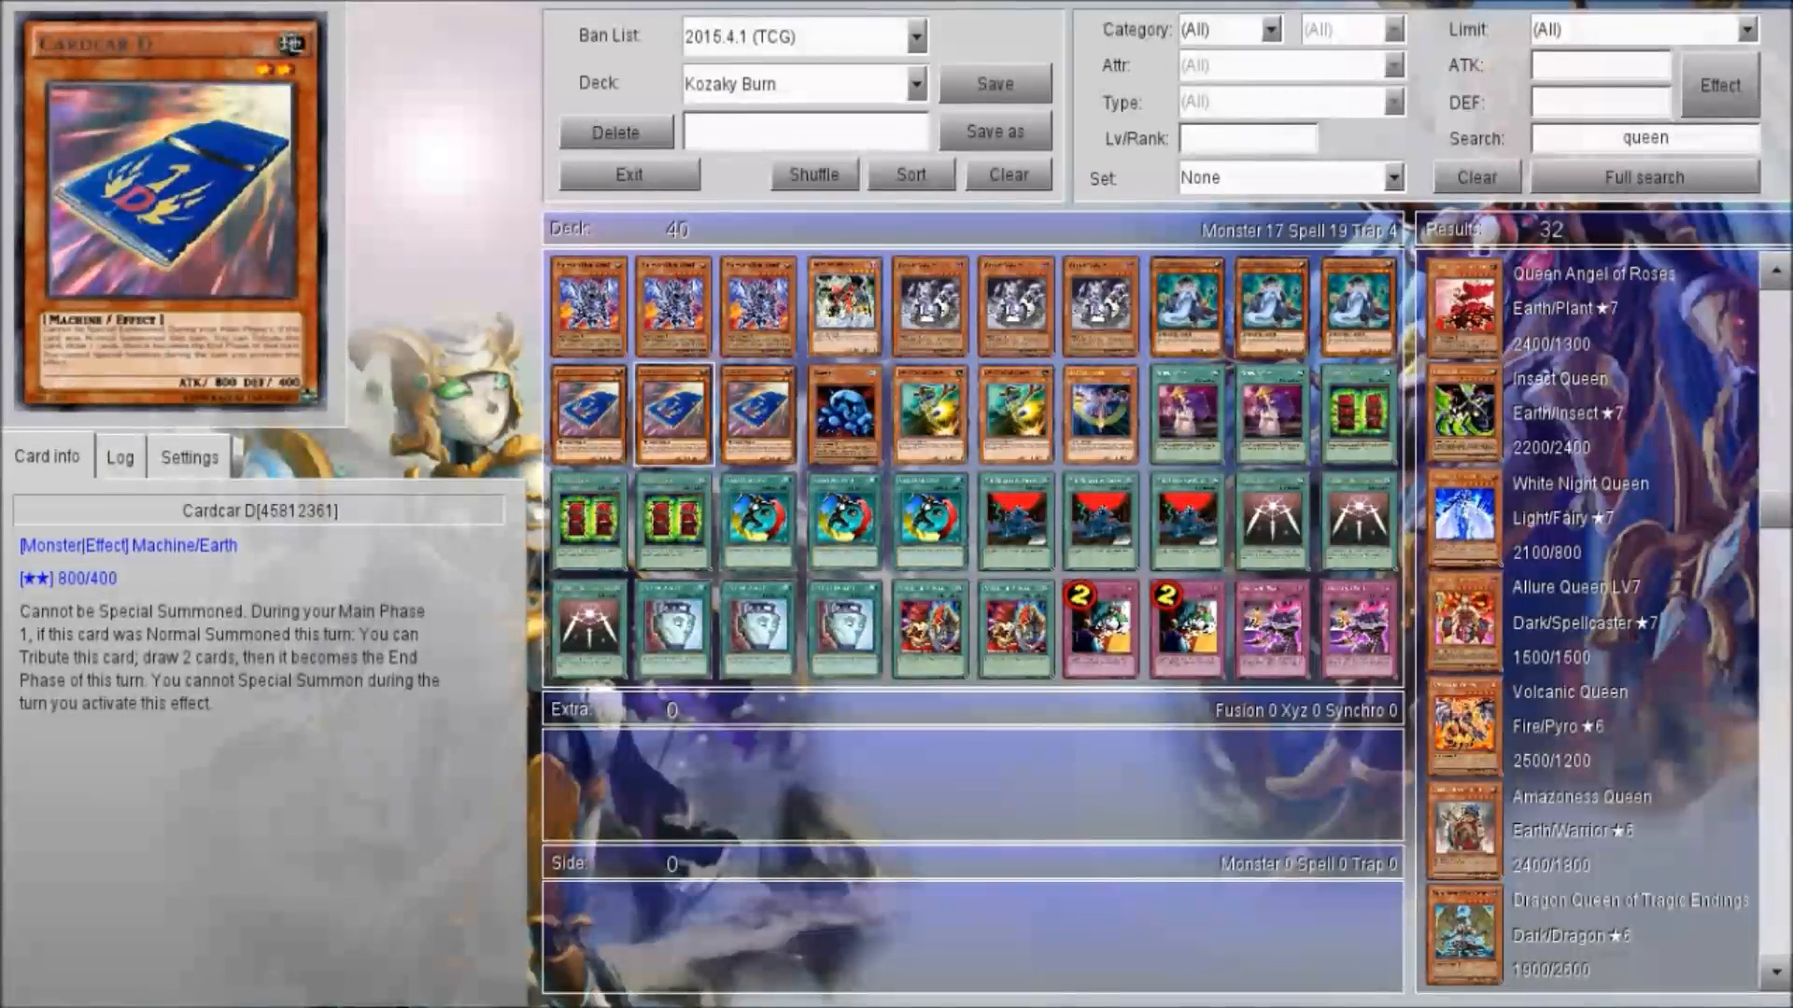
{"action": "left_click", "coordinate": [844, 413]}
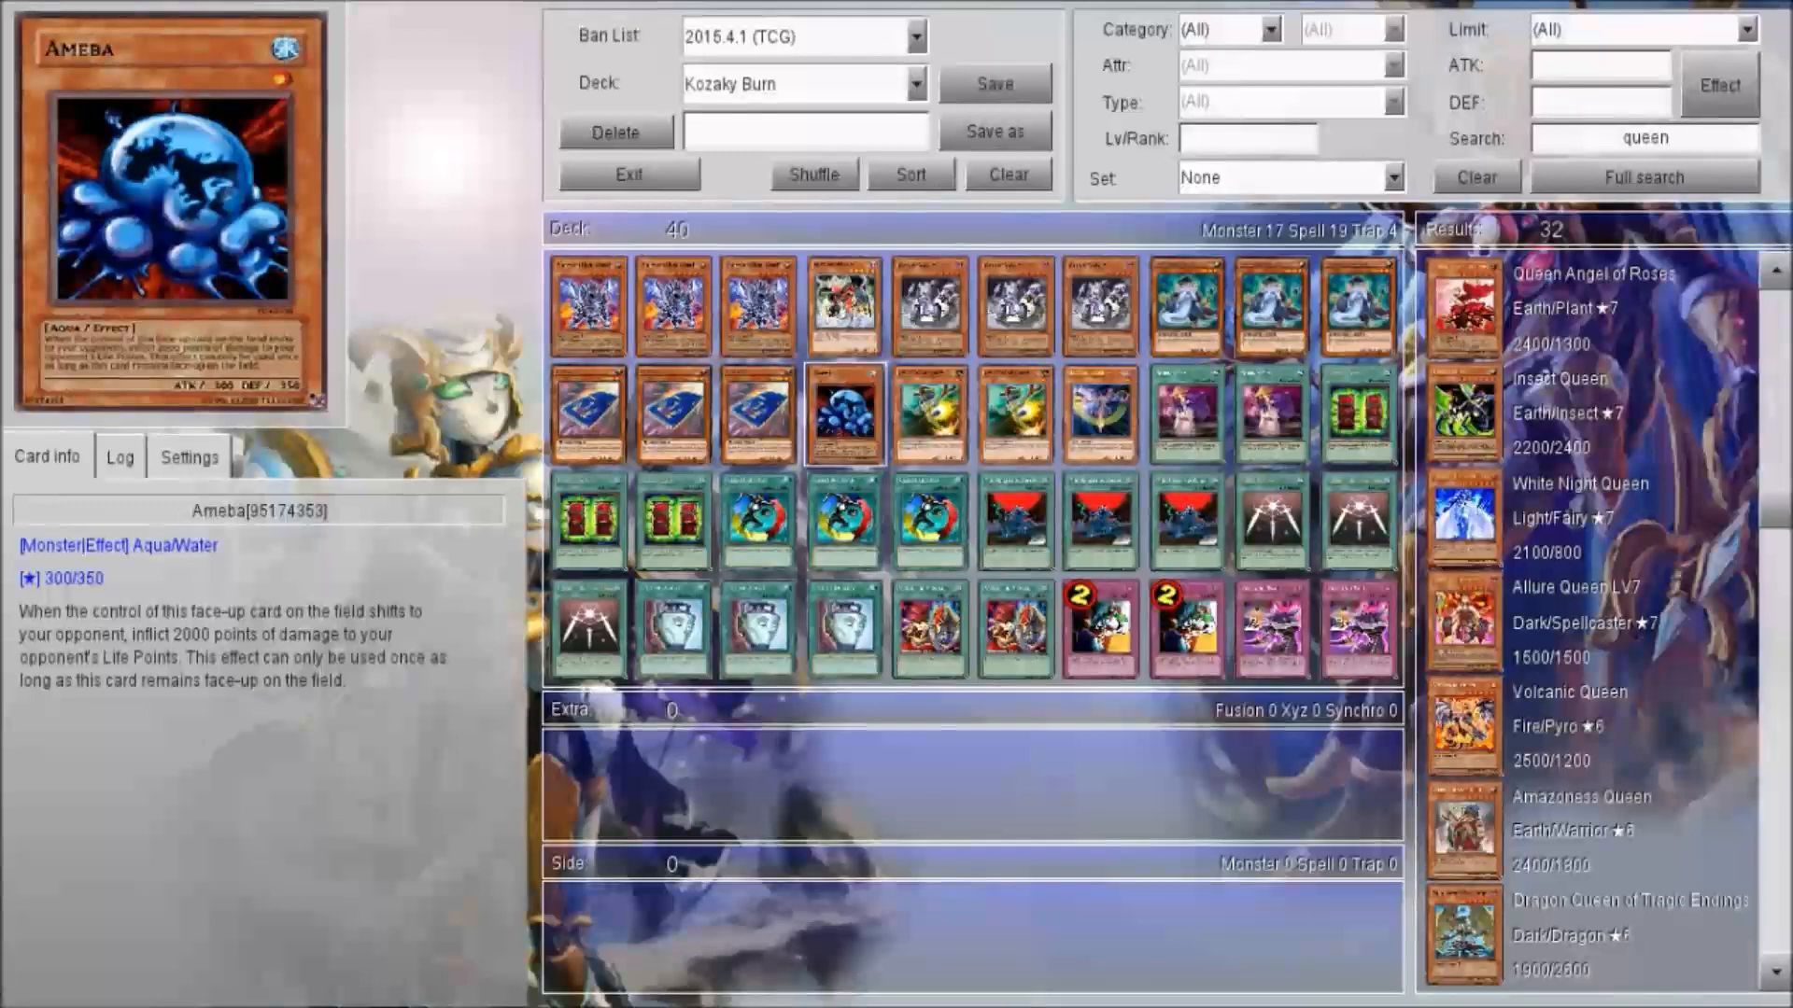
{"action": "left_click", "coordinate": [930, 414]}
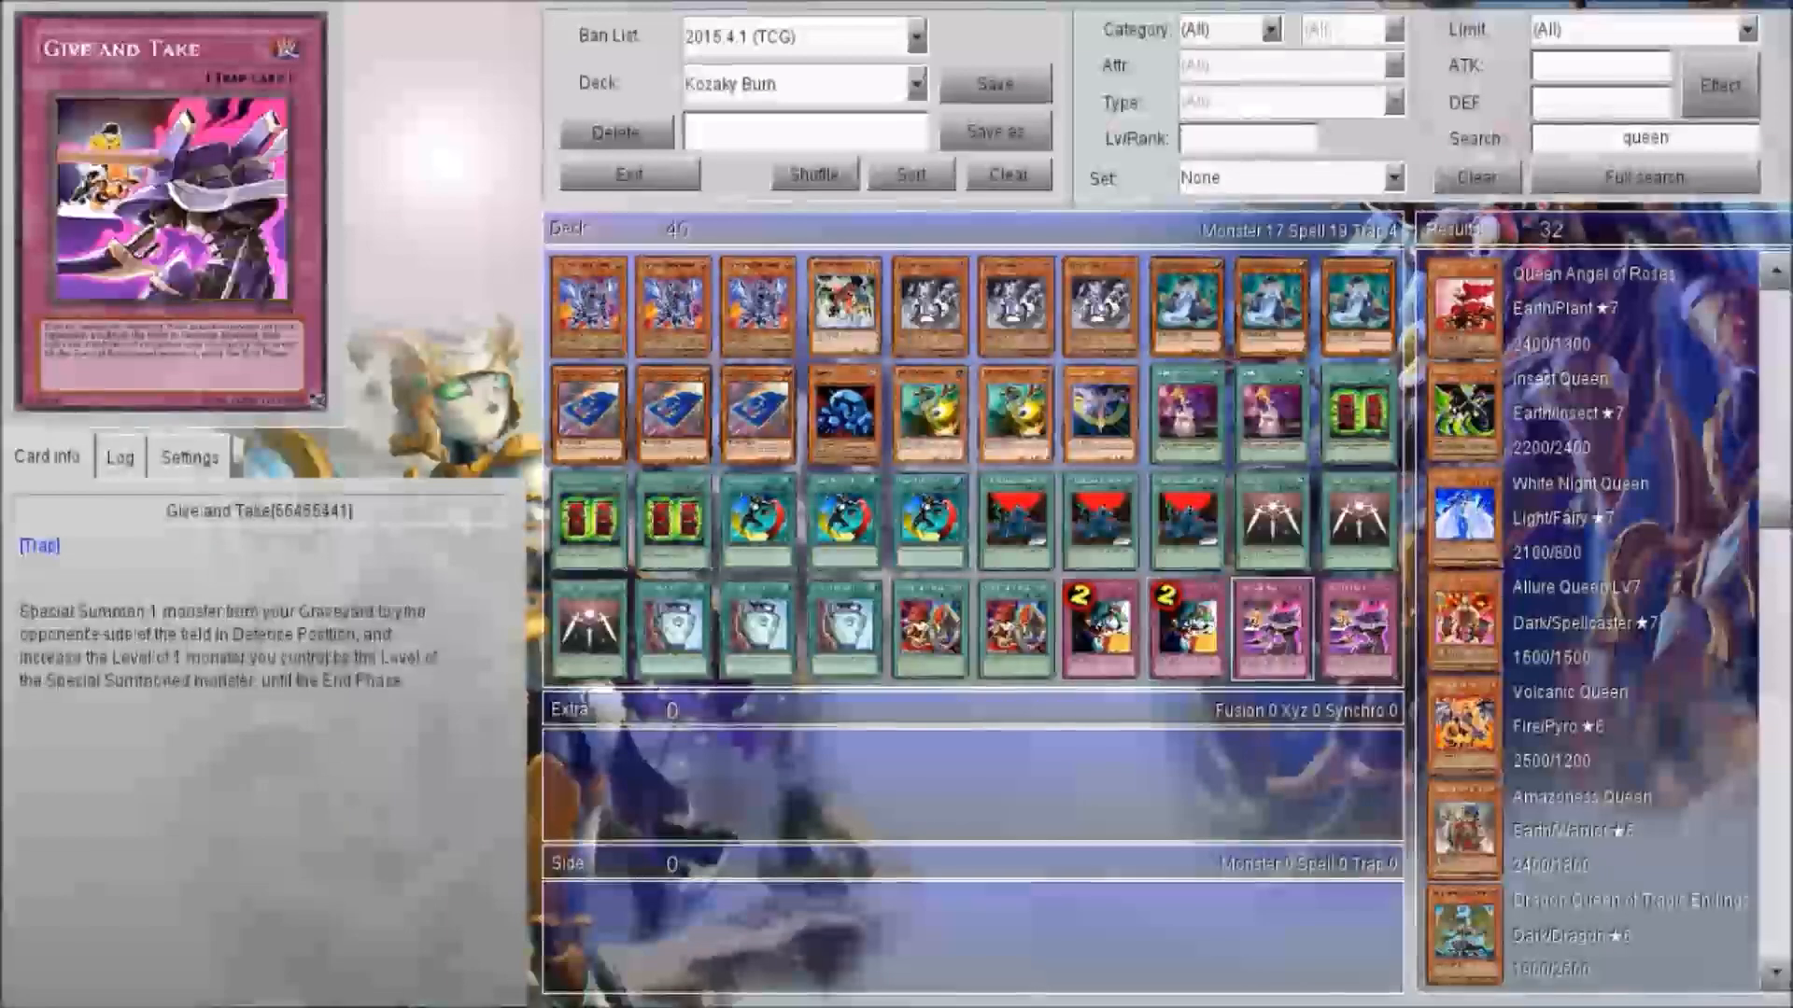
{"action": "left_click", "coordinate": [1100, 629]}
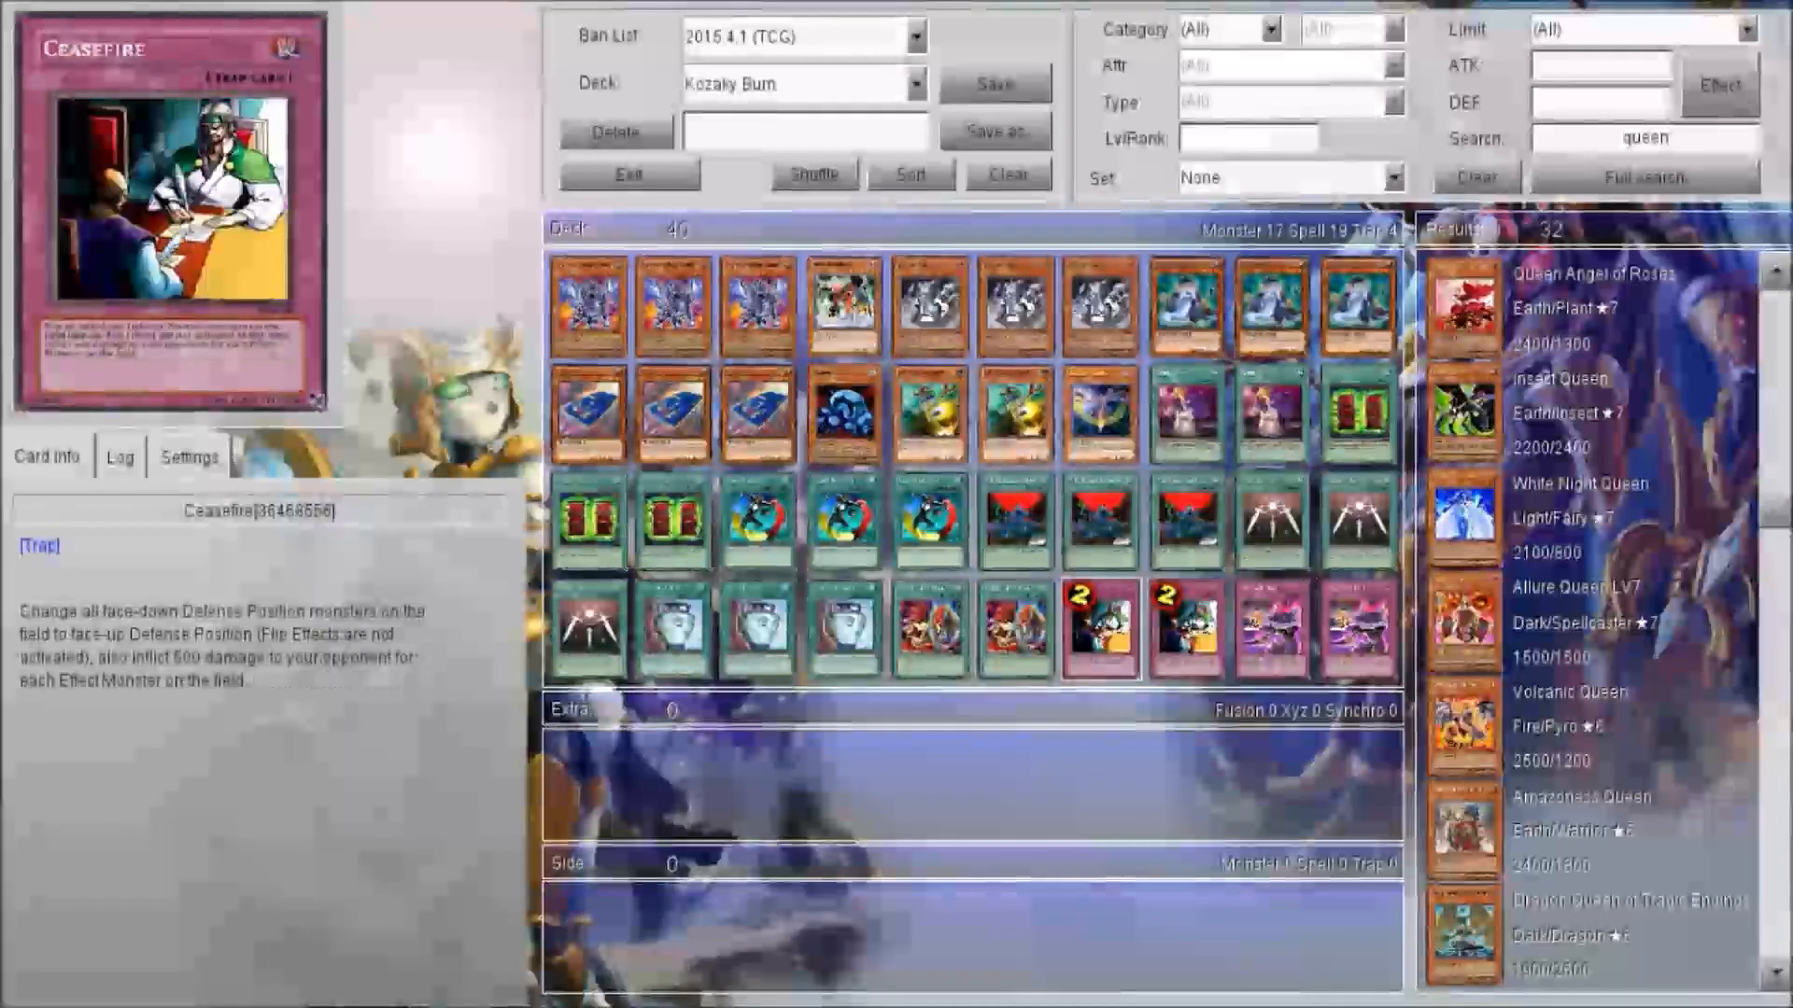